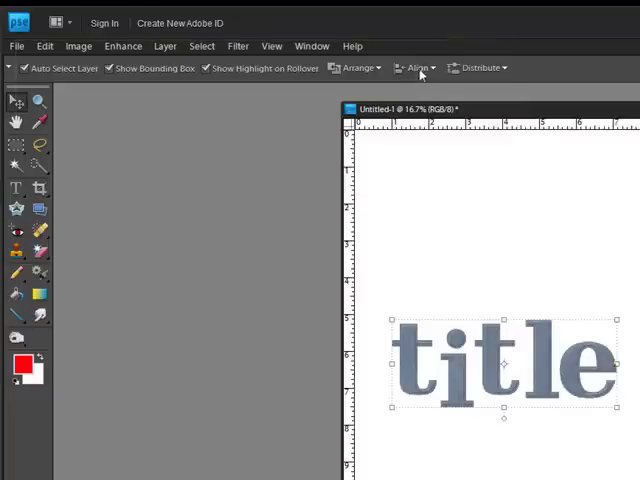
# Align the selected letter layers along their bottom edges from the Move tool's Align list
pyautogui.click(416, 68)
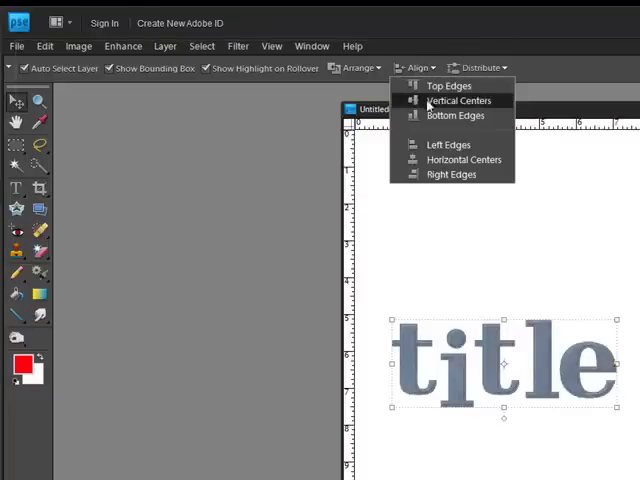
pyautogui.click(452, 100)
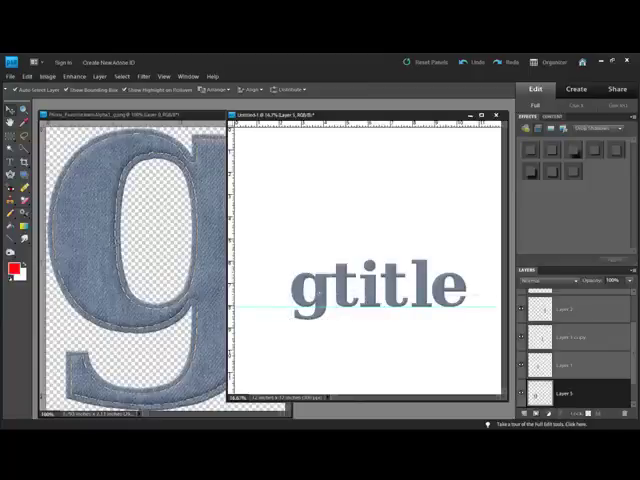
# Nudge the 'g' layer into place before 'title' so the document reads 'gtitle'
pyautogui.click(376, 286)
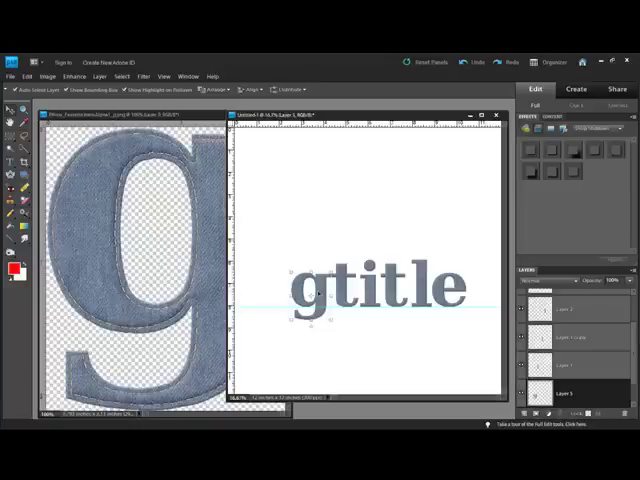